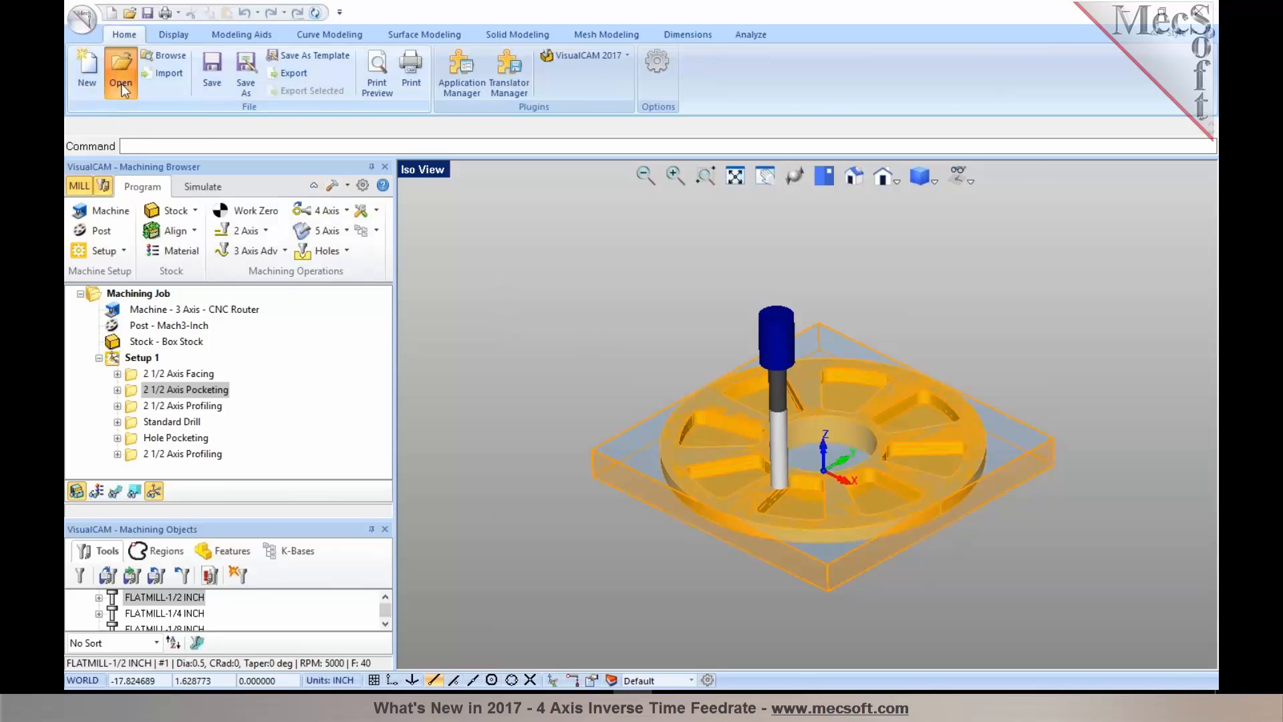
Load the 4Axis_DriveSurfaceMachining part, discarding changes to the previous part.
click(119, 72)
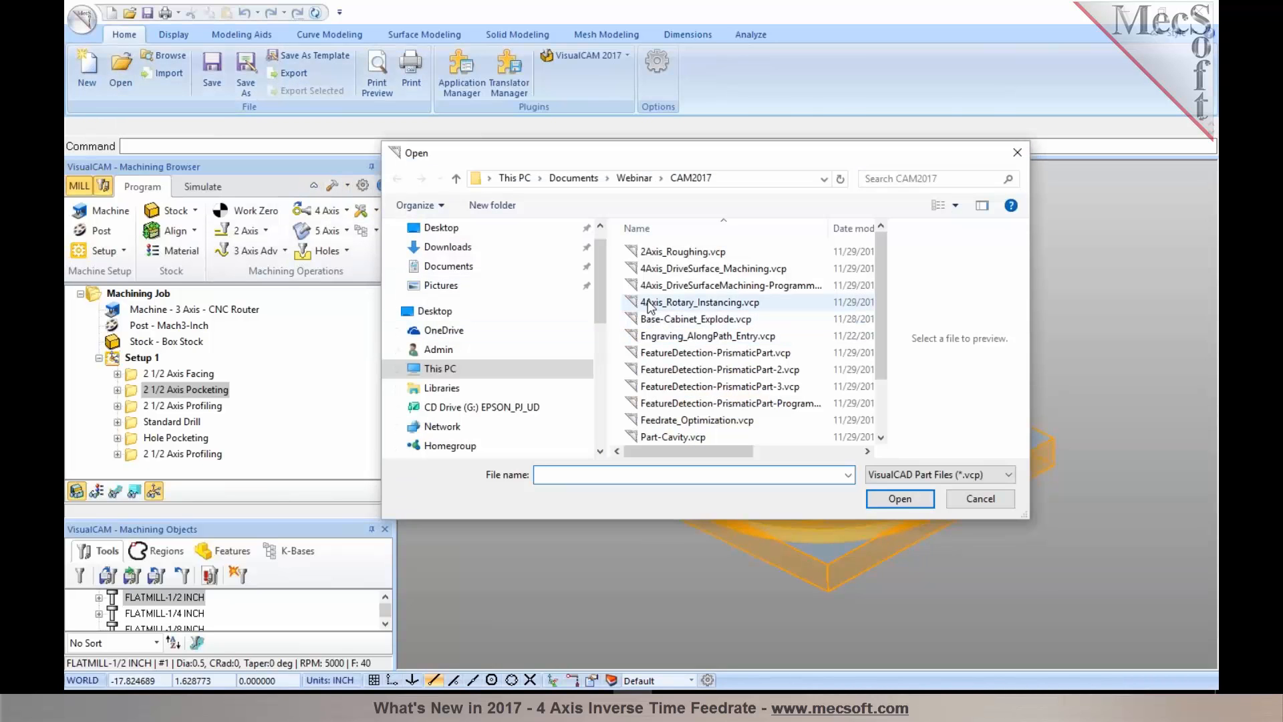
click(898, 498)
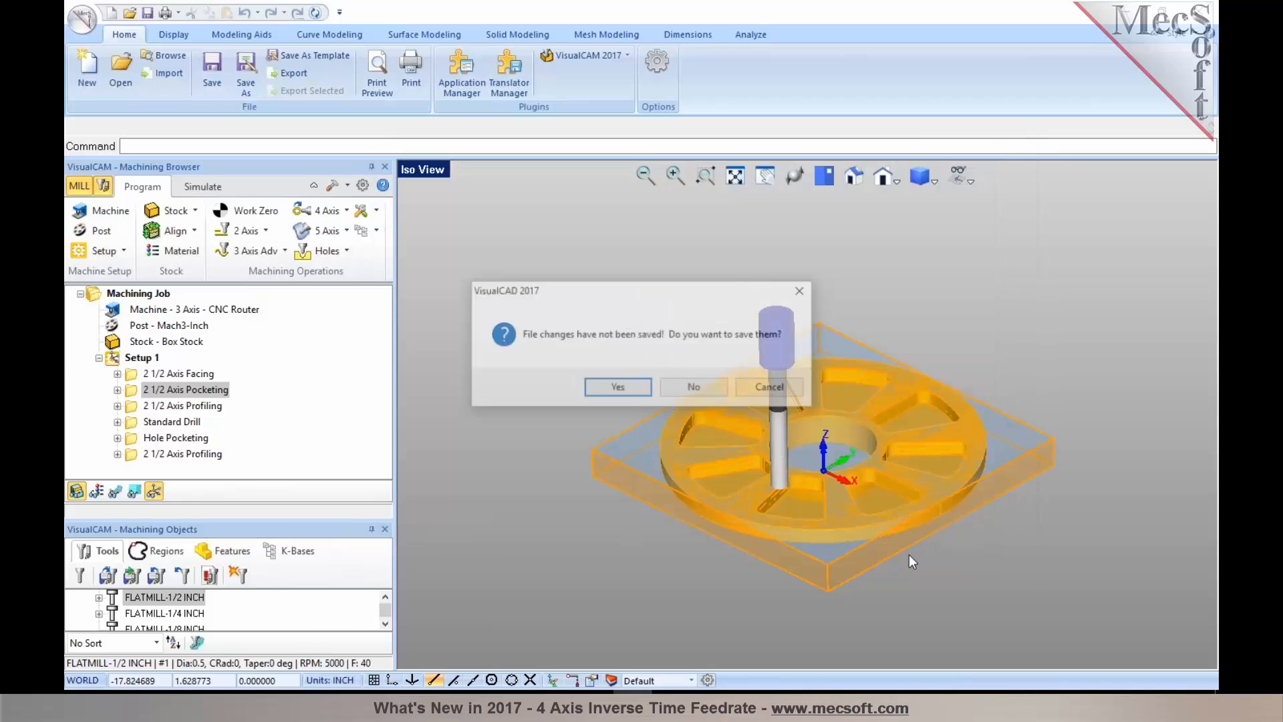
click(692, 386)
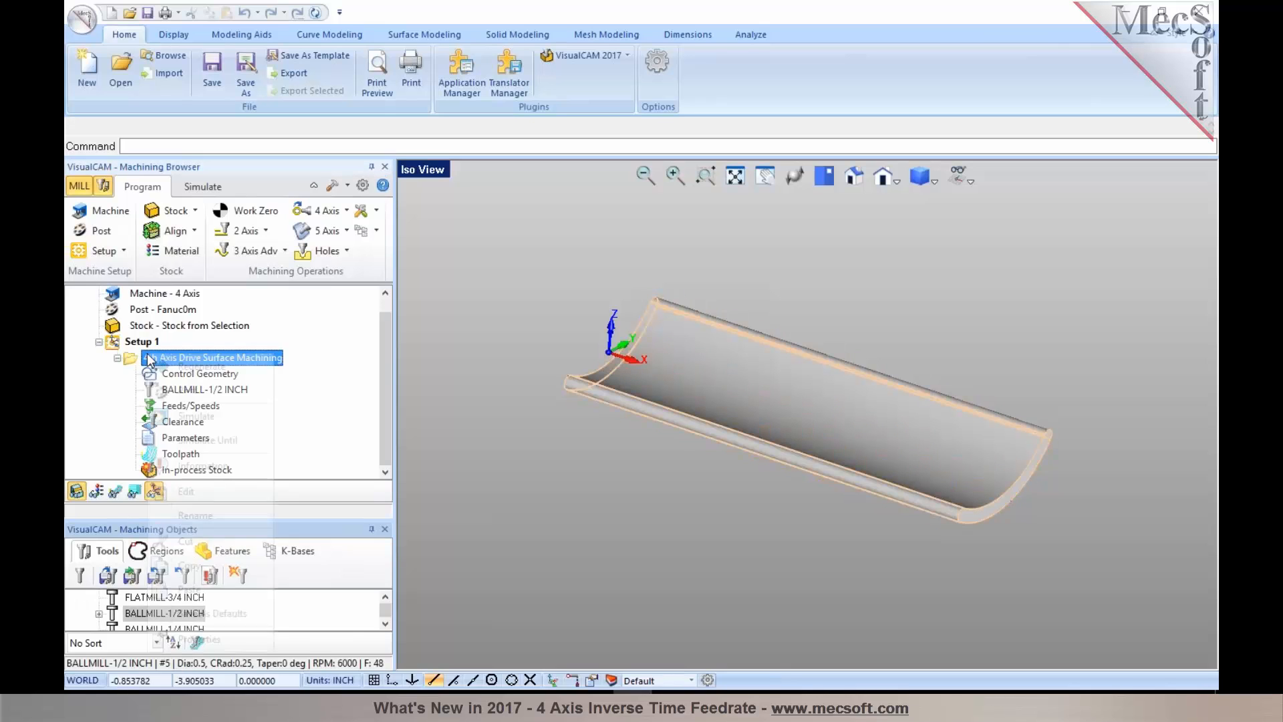
Post the 4th Axis Drive Surface Machining operation to Fanuc0m G-code and review it.
click(100, 230)
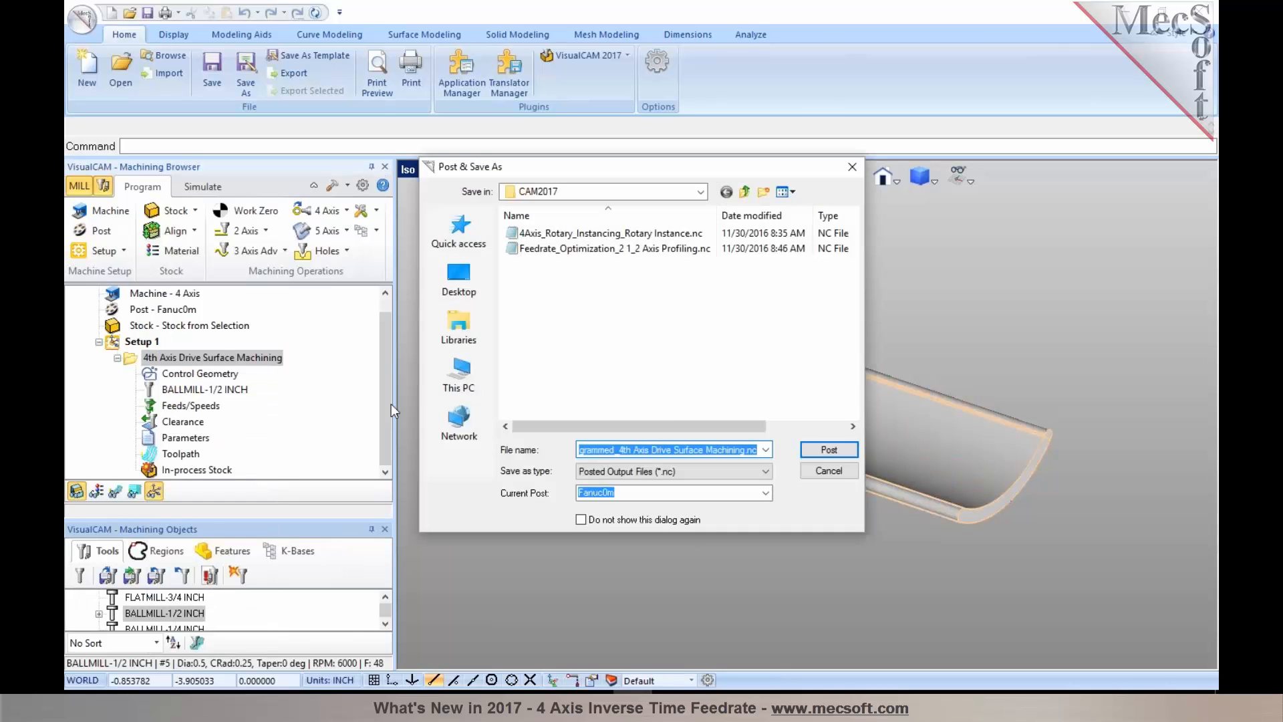
click(827, 449)
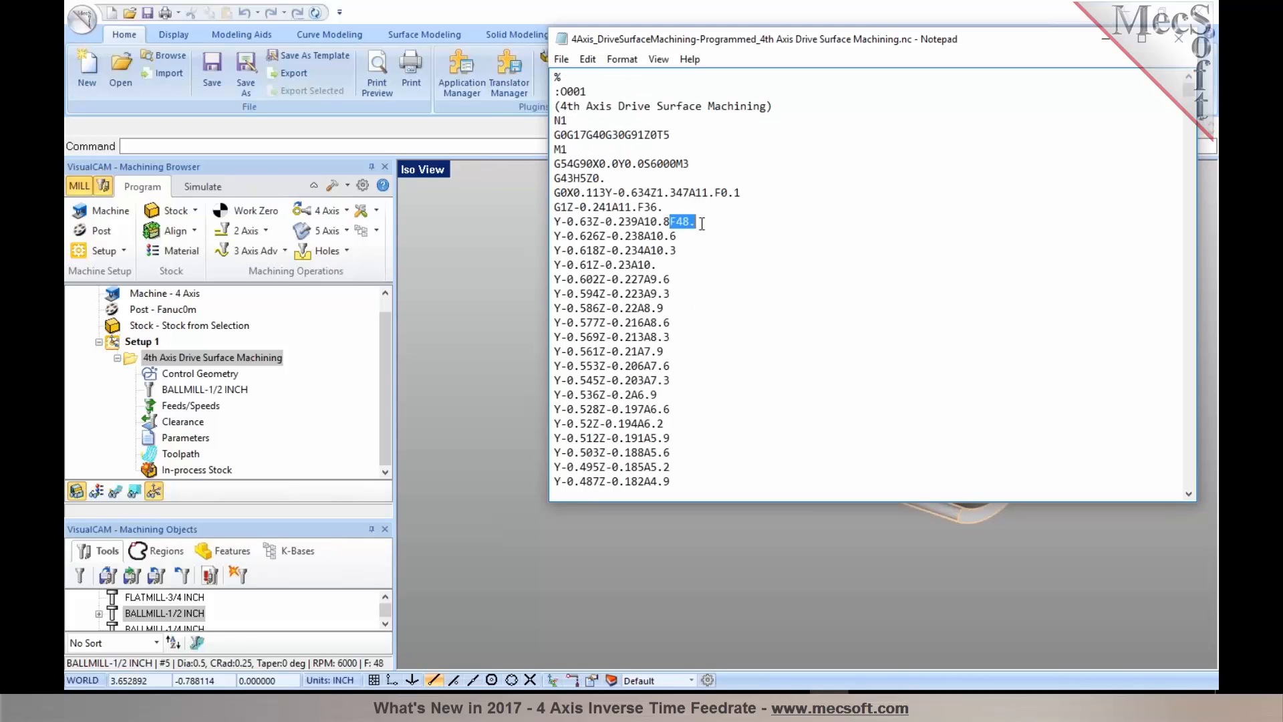
Bring up the Fanuc0m post-processor definition's Feed Rate settings for editing.
click(1179, 39)
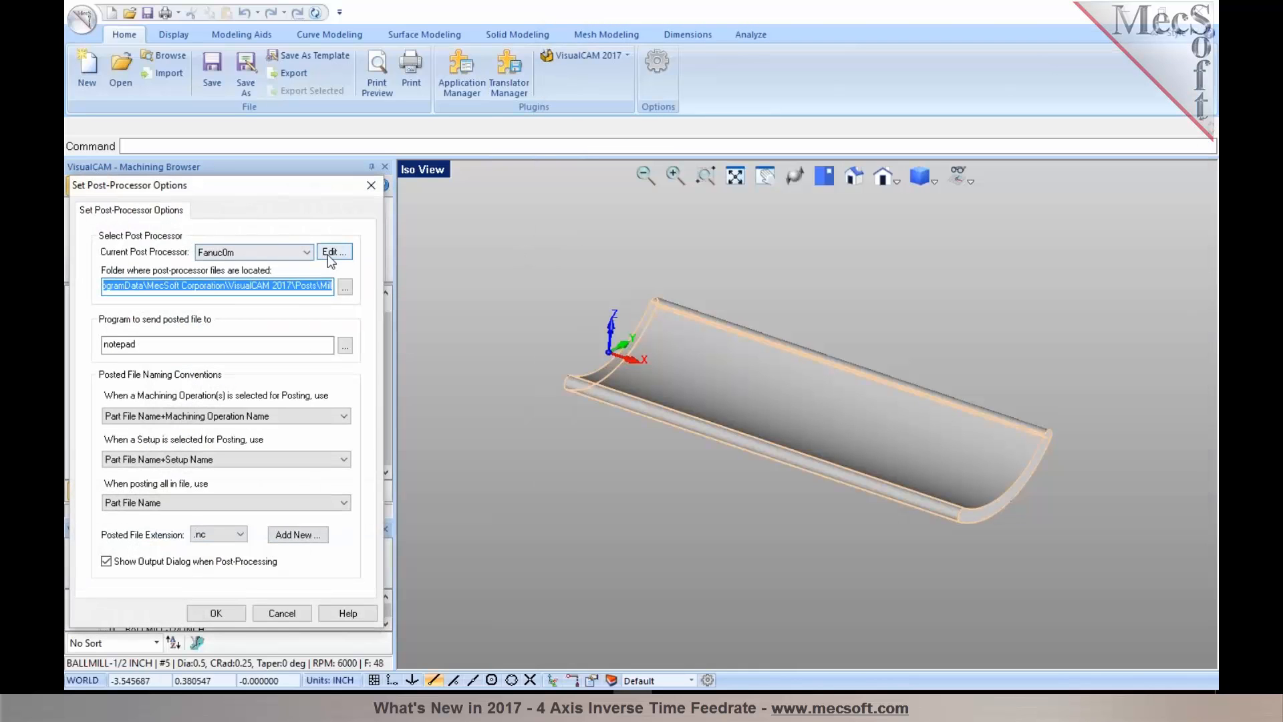
click(333, 251)
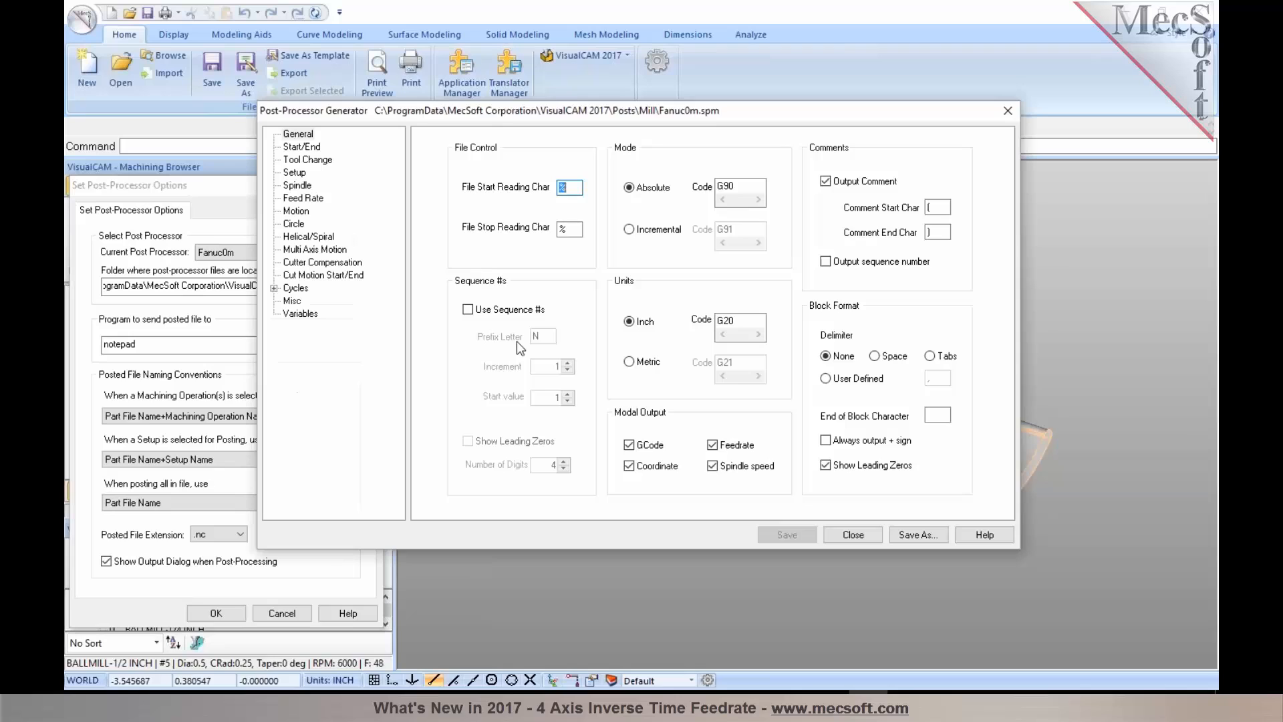
mouse_move(517, 348)
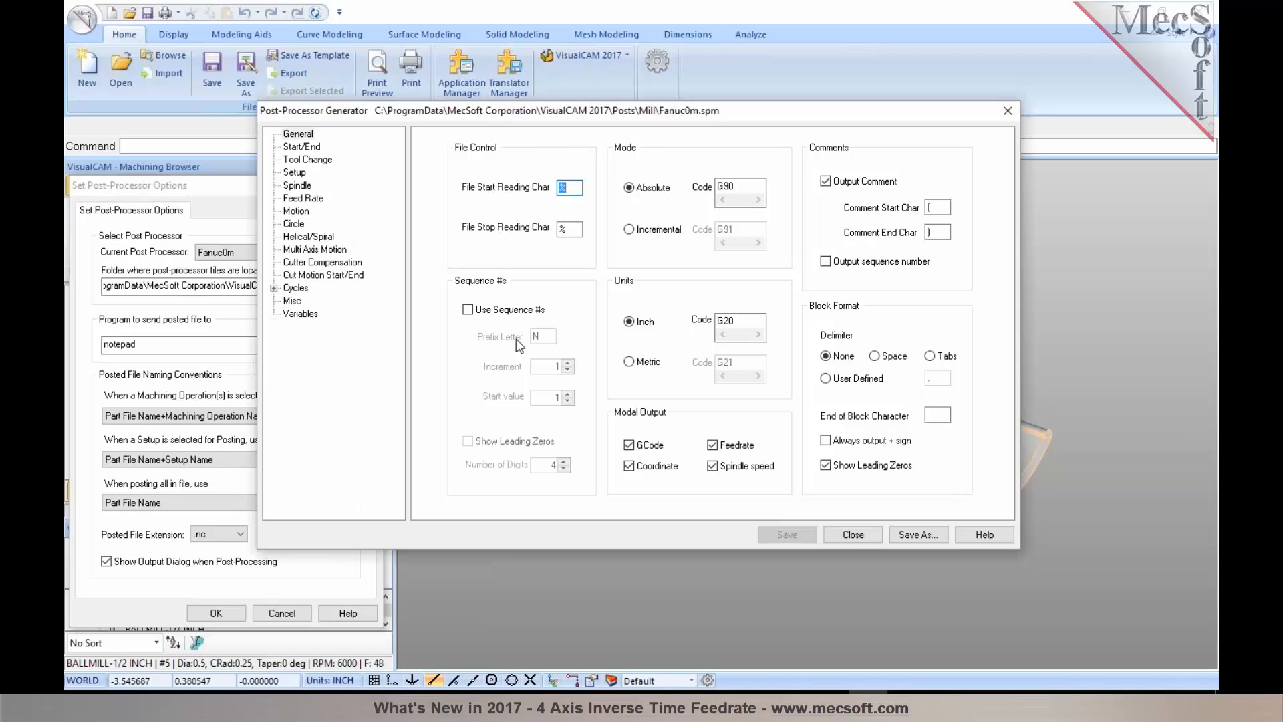
mouse_move(318, 227)
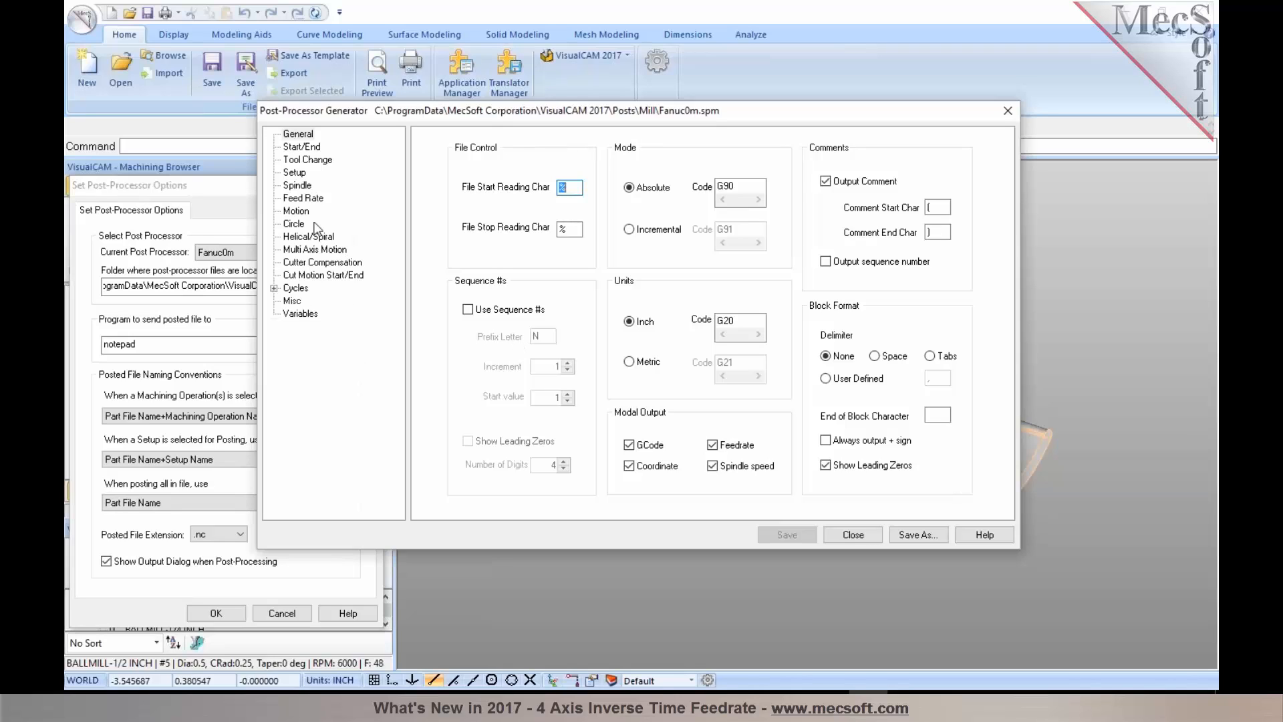
click(304, 198)
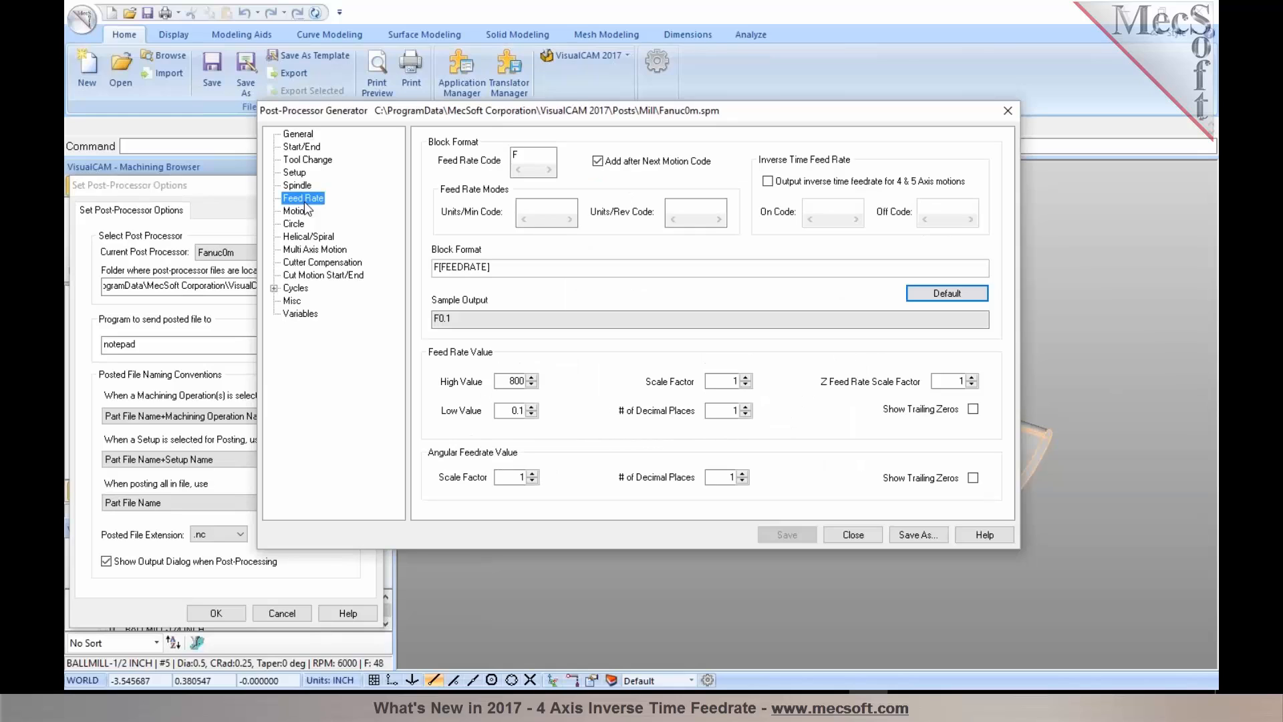
Enable inverse time feedrate for 4 & 5 axis motions with G93 on and G94 off, then save.
click(767, 181)
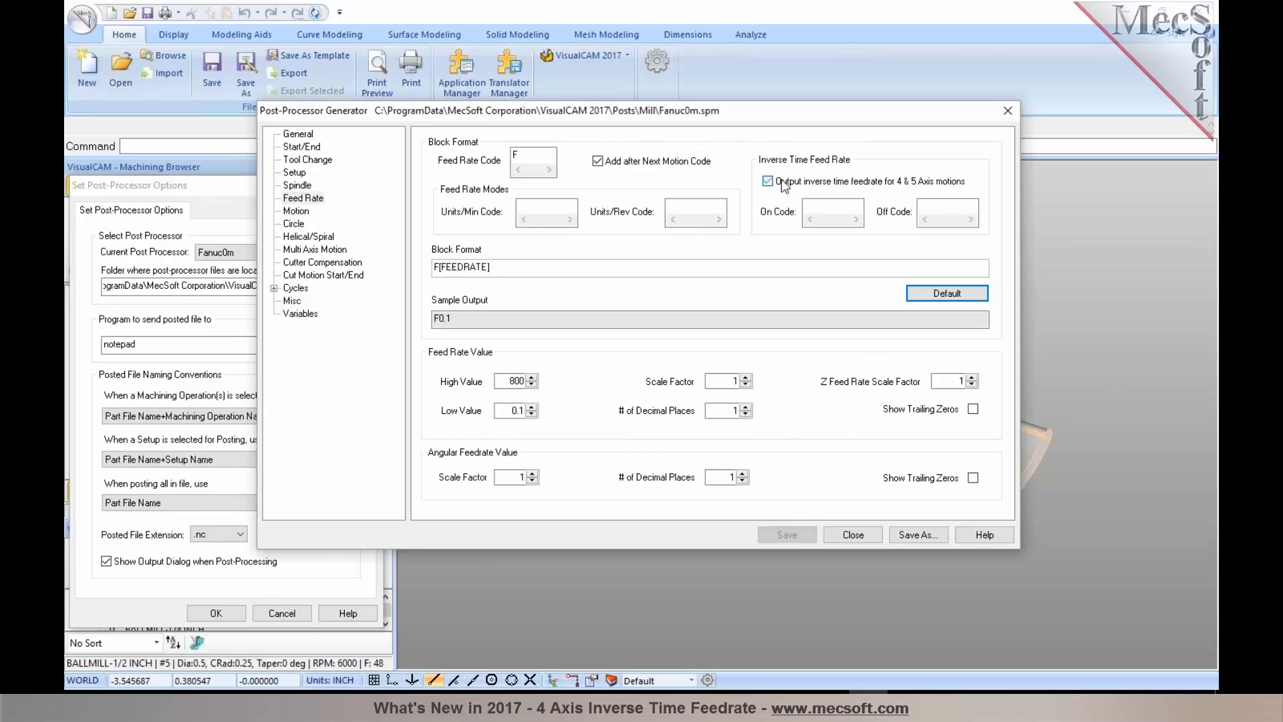
click(831, 212)
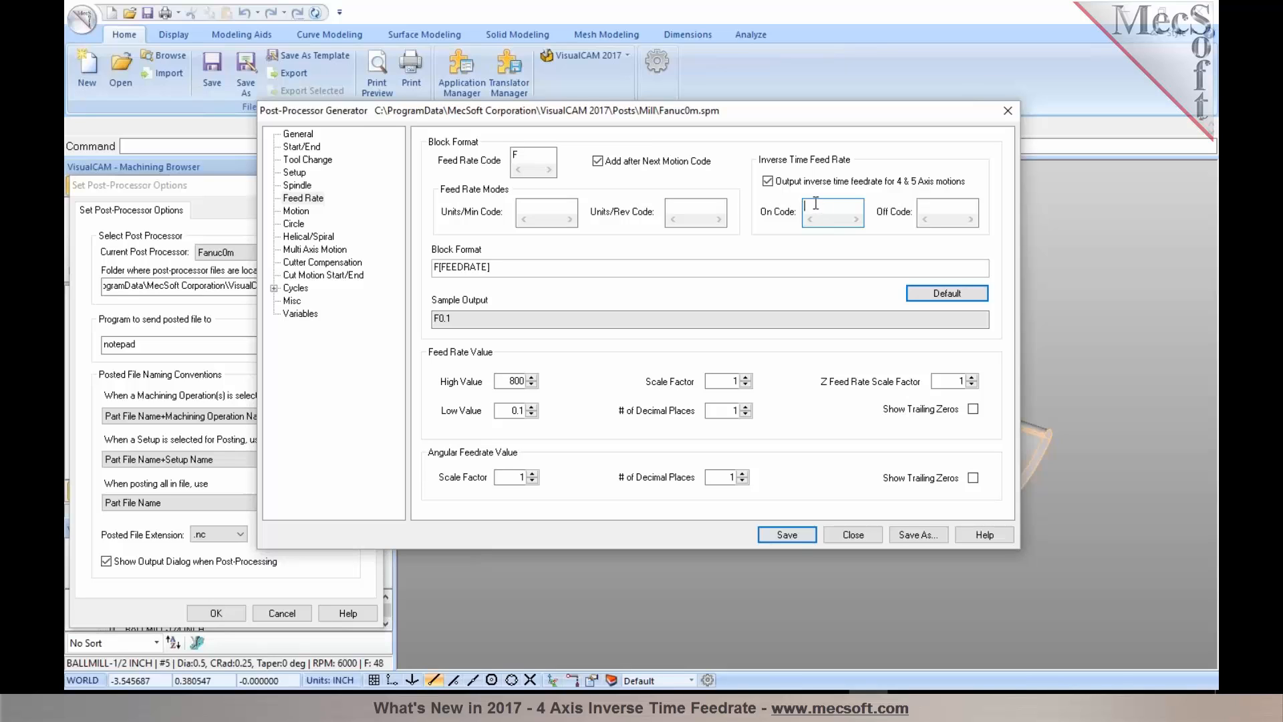
text(G93)
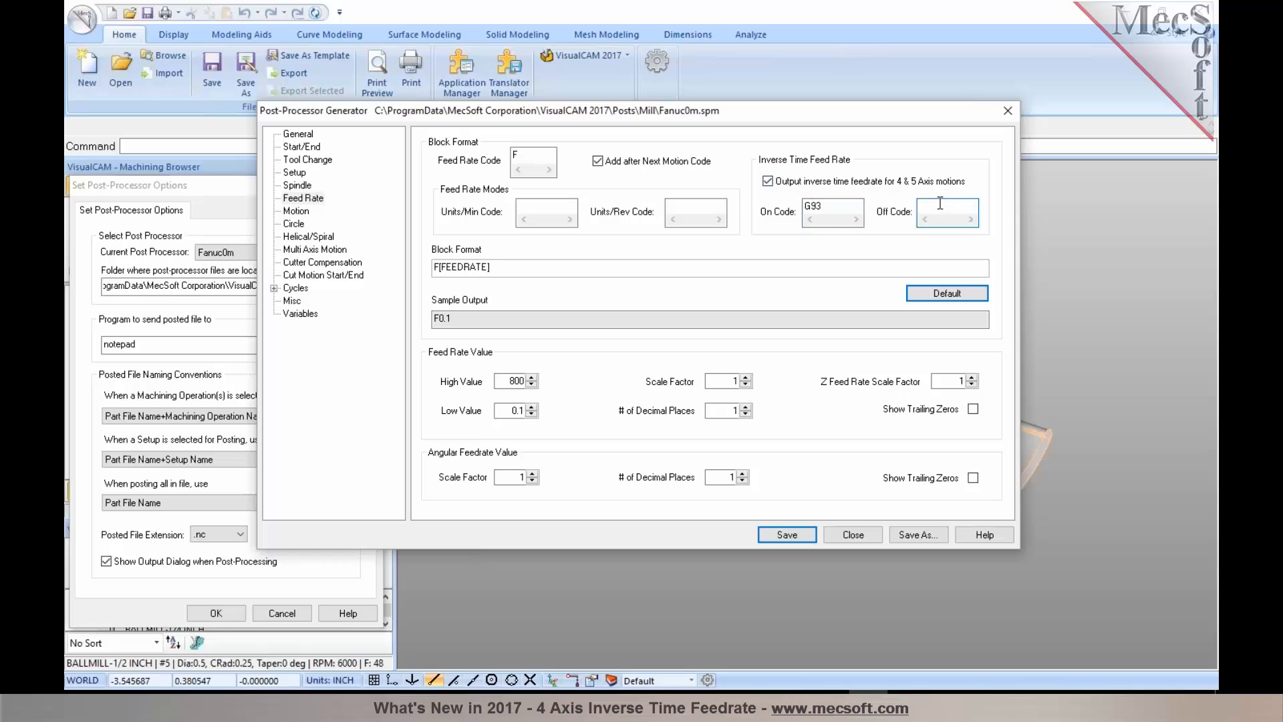
text(G94)
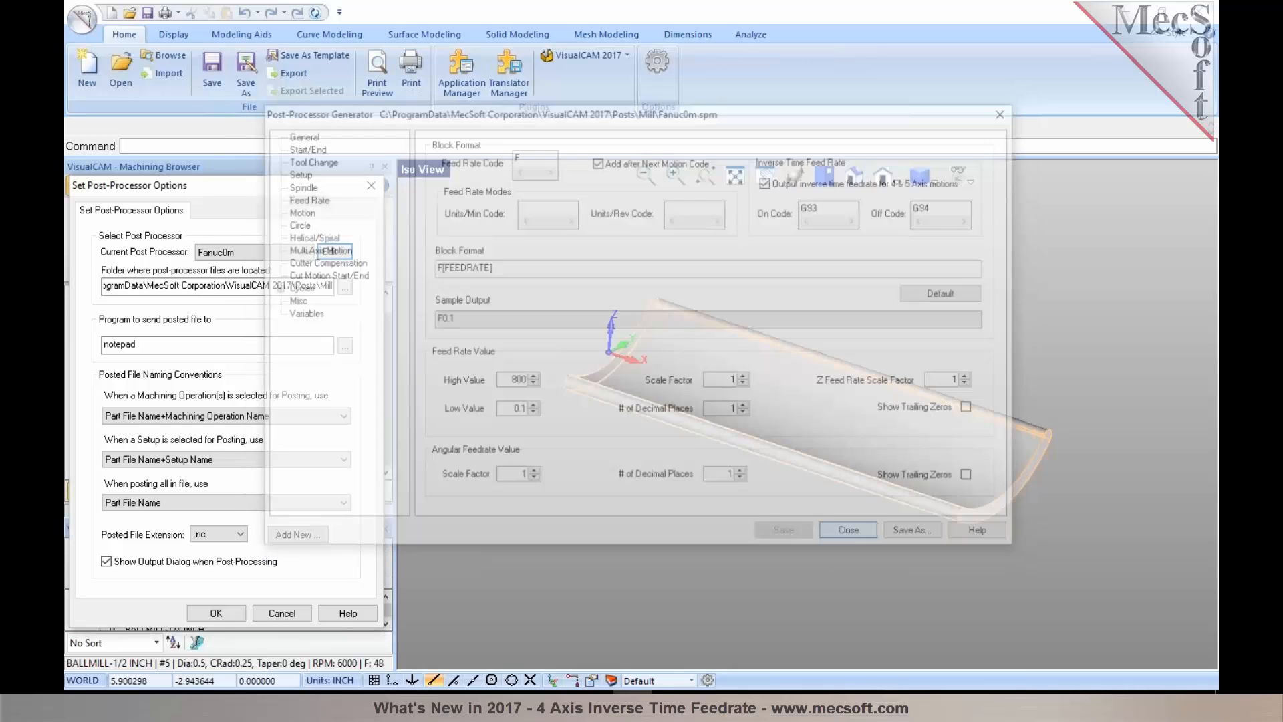
click(847, 530)
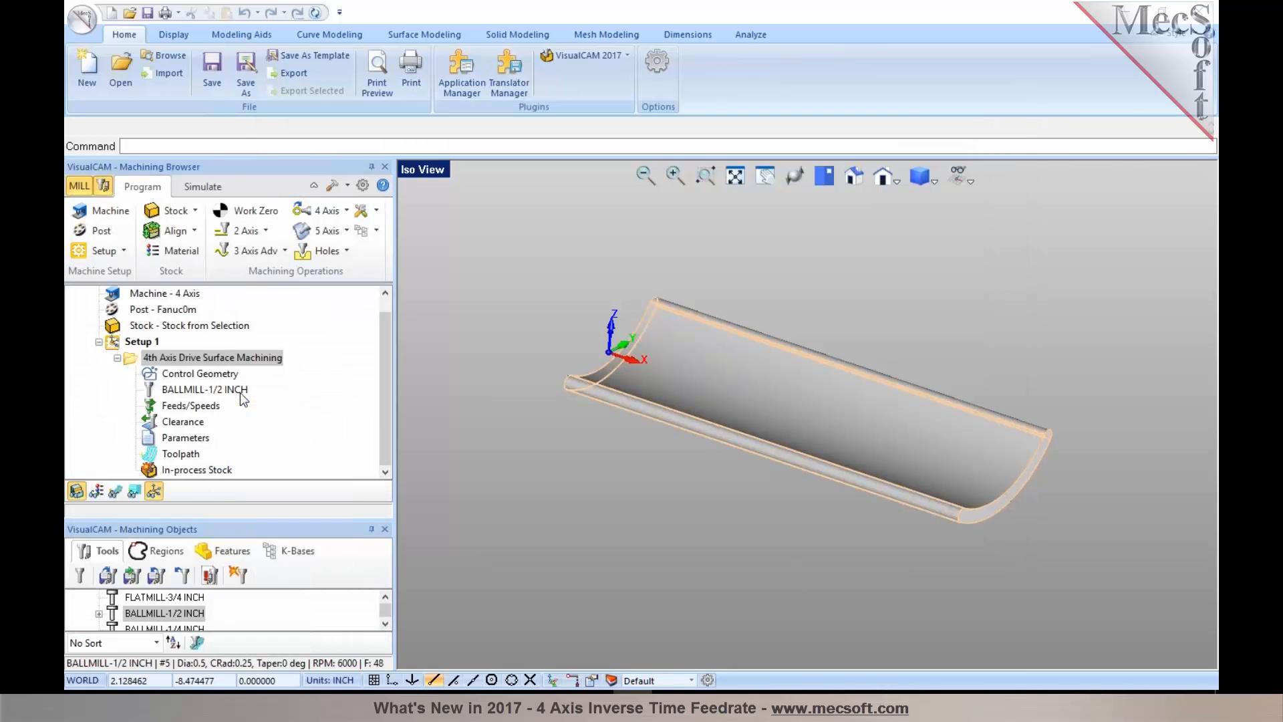